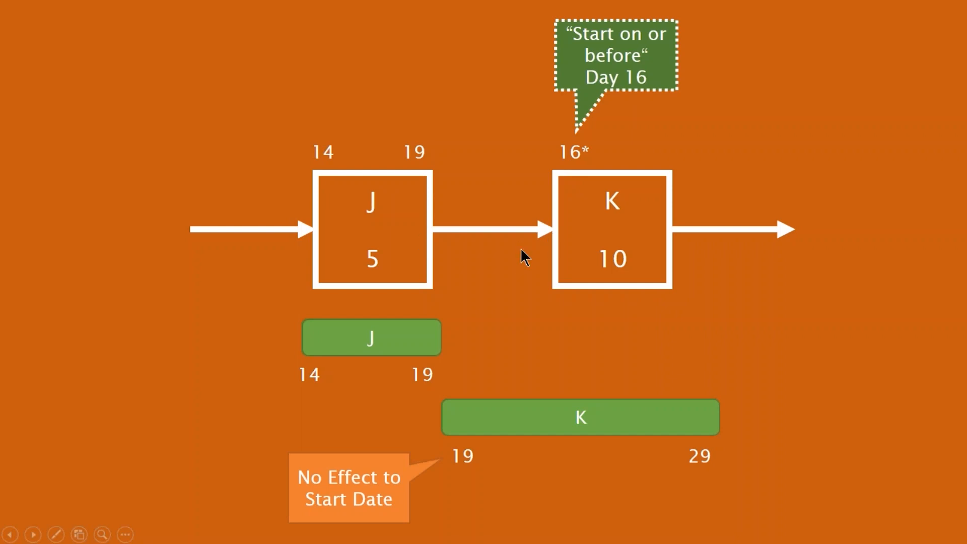
{"action": "mouse_move", "coordinate": [443, 281]}
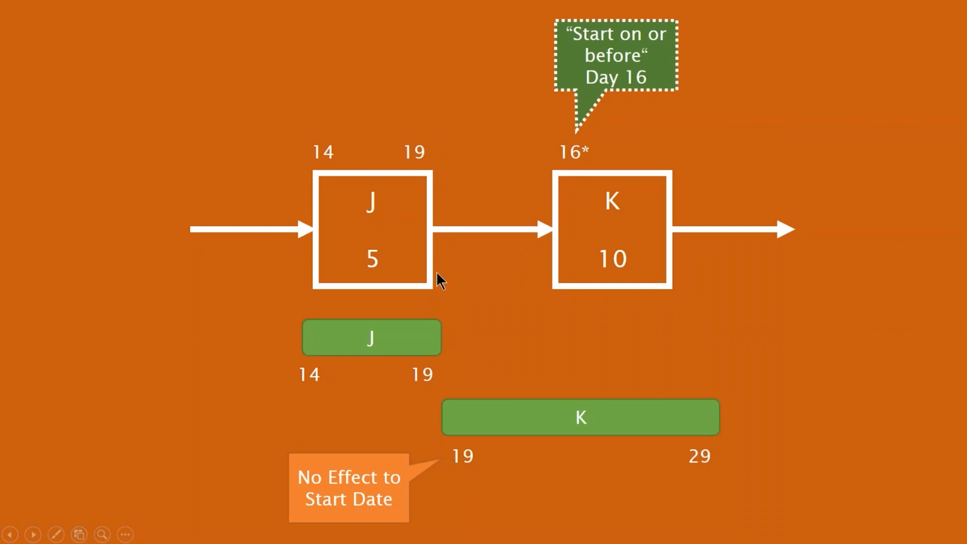
{"action": "mouse_move", "coordinate": [615, 220]}
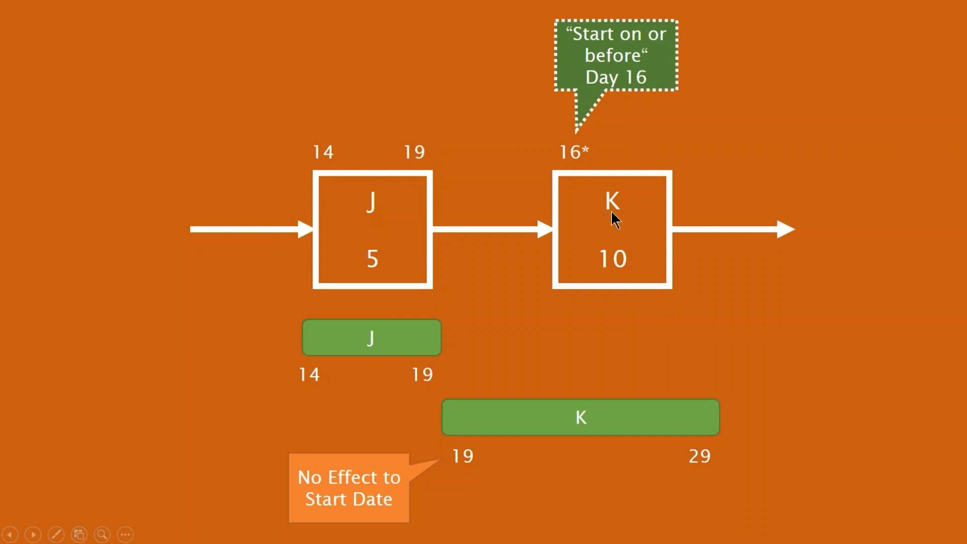
{"action": "mouse_move", "coordinate": [481, 498]}
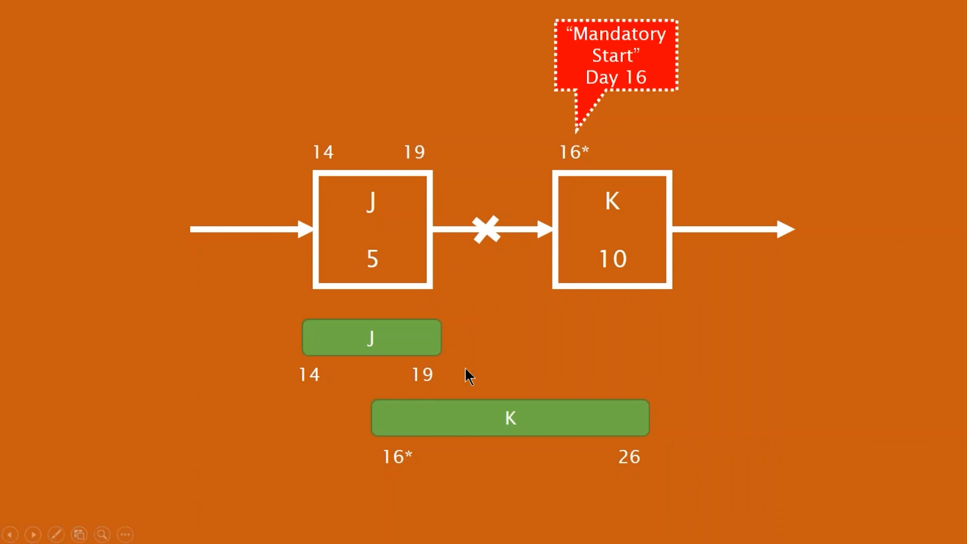
{"action": "mouse_move", "coordinate": [500, 450]}
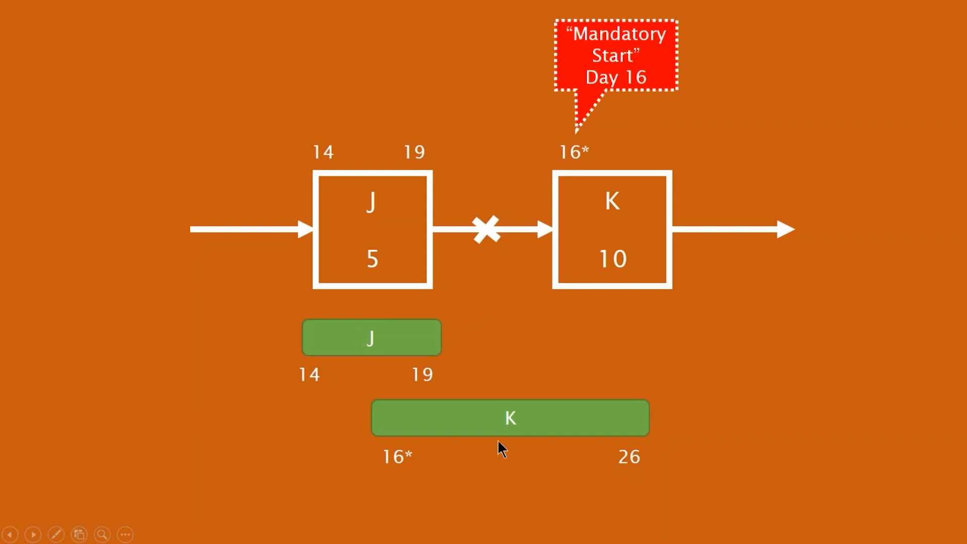
{"action": "mouse_move", "coordinate": [442, 487]}
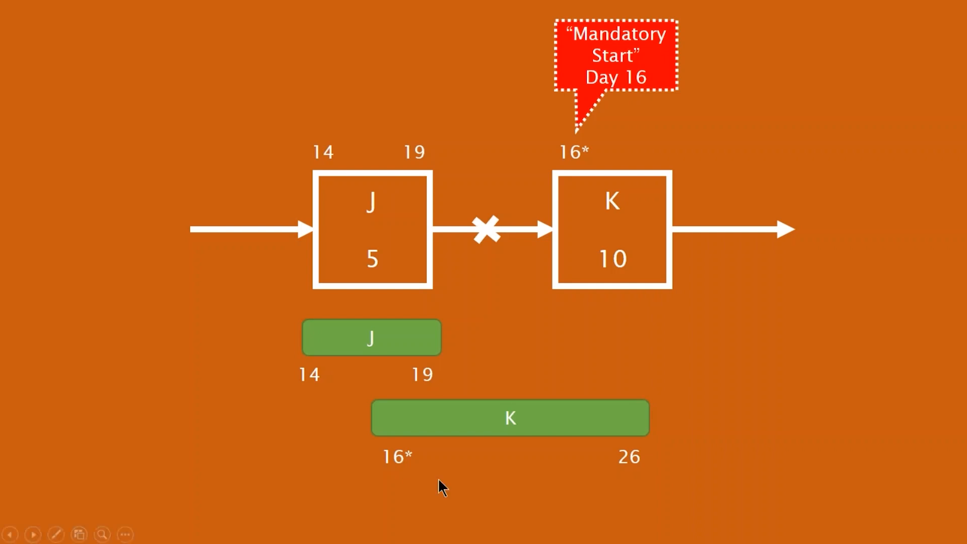
{"action": "mouse_move", "coordinate": [628, 462]}
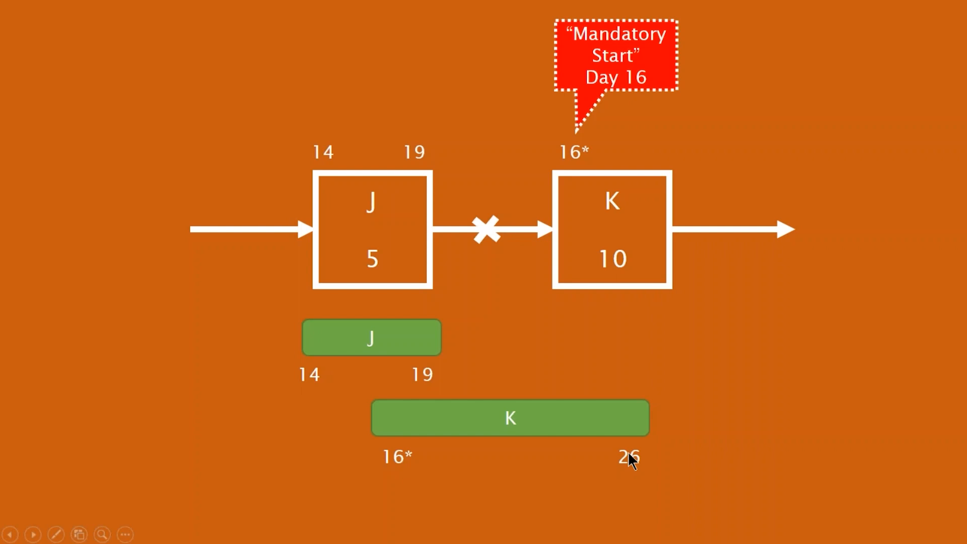
{"action": "mouse_move", "coordinate": [465, 521]}
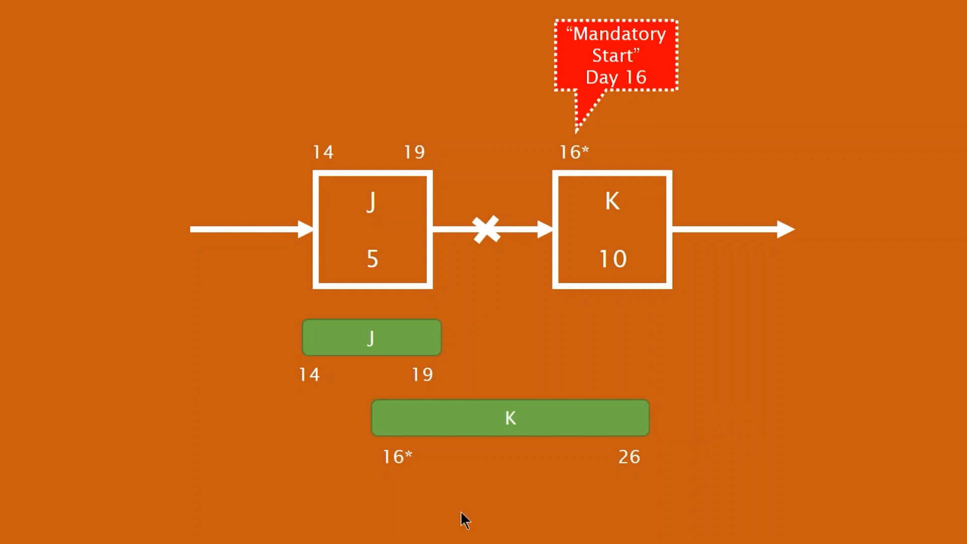